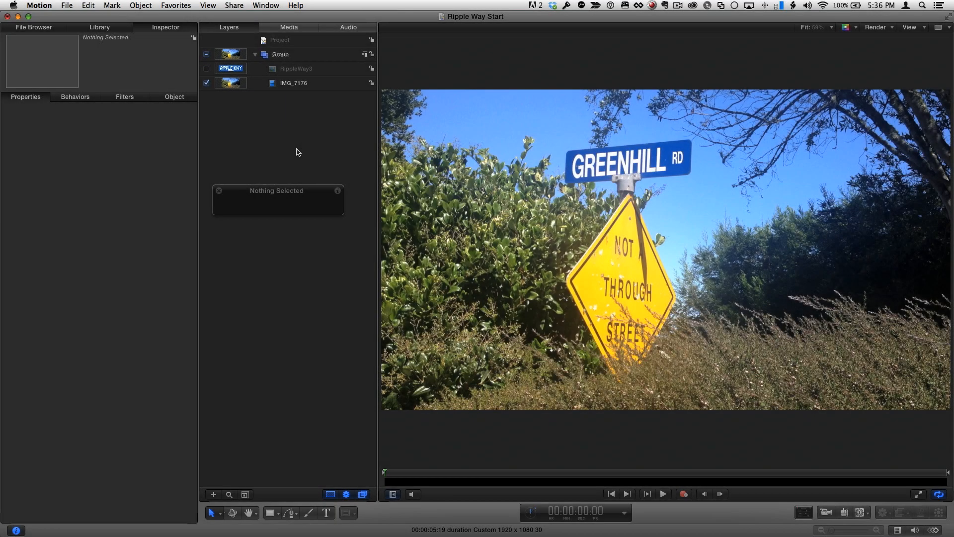
Step: Switch on the RippleWay3 layer so the sign reads RIPPLE WAY instead of Greenhill
{"action": "left_click", "coordinate": [662, 494]}
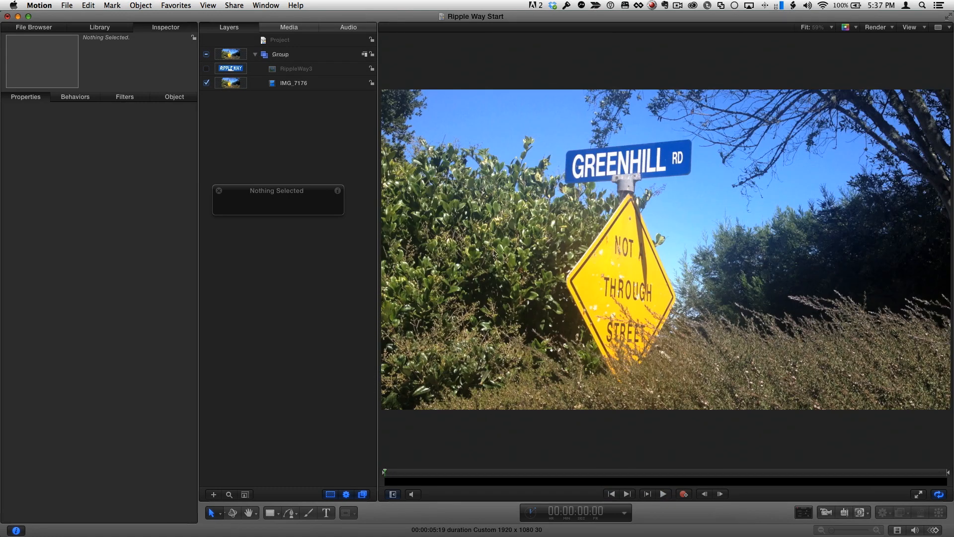
{"action": "left_click", "coordinate": [207, 68]}
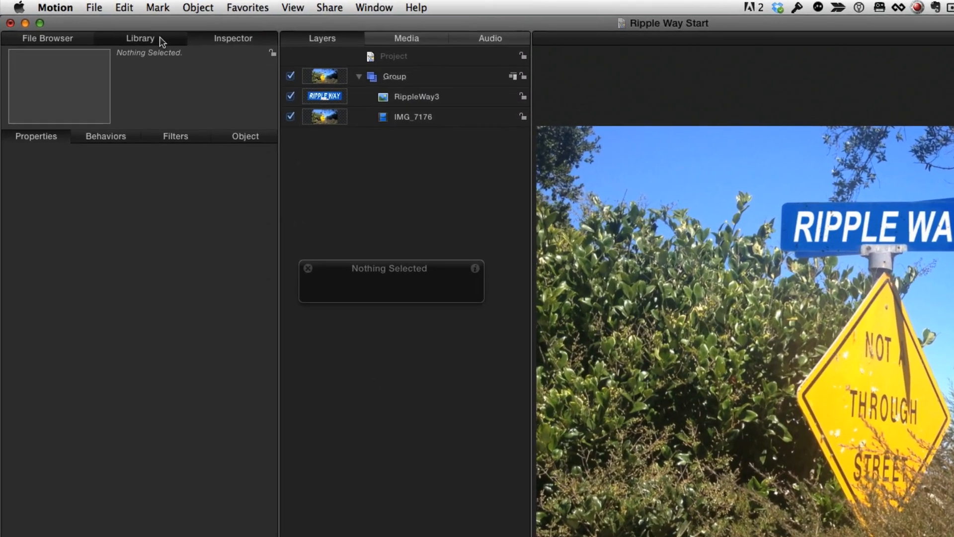
Step: Apply the Match Move behaviour to RippleWay3, with tracking type Four Corners
{"action": "left_click", "coordinate": [140, 38]}
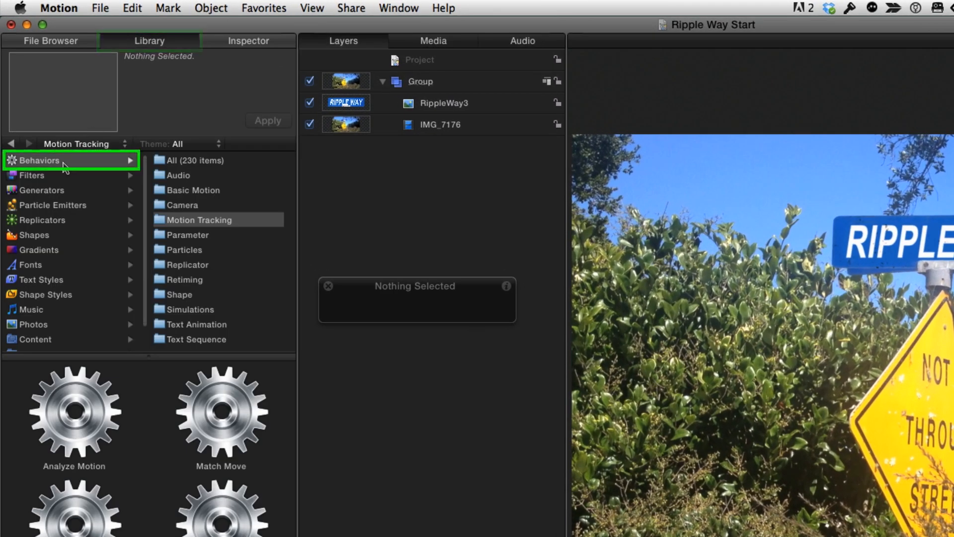
{"action": "left_click", "coordinate": [197, 219]}
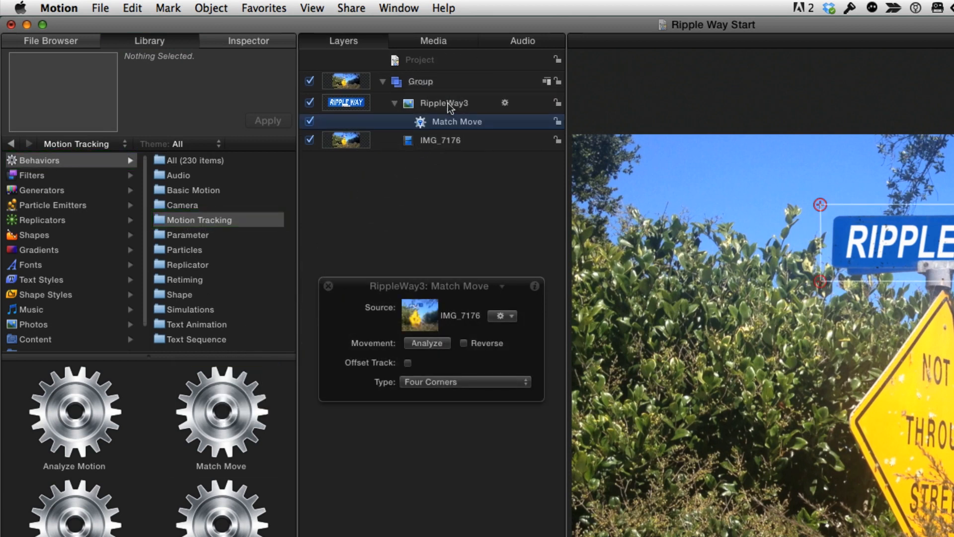
{"action": "left_click", "coordinate": [464, 382]}
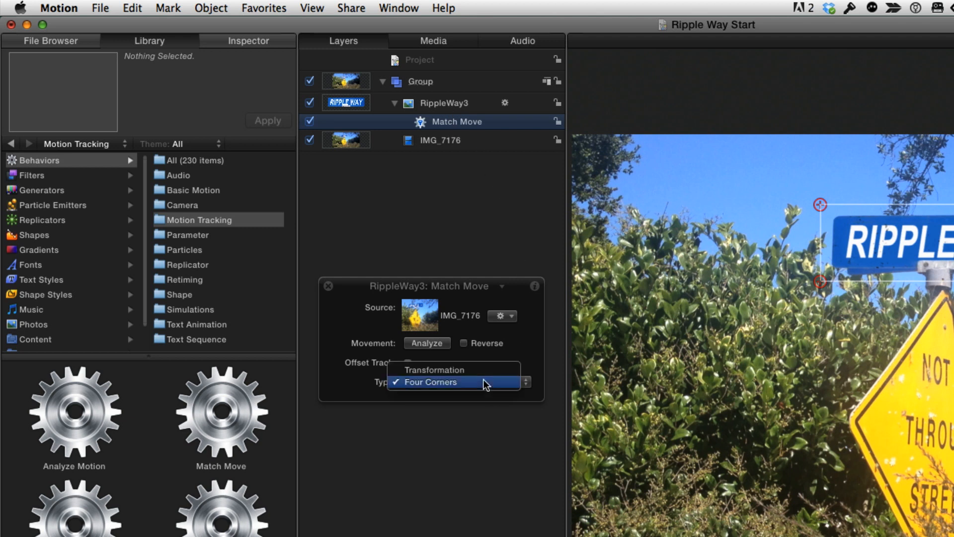
{"action": "left_click", "coordinate": [429, 381]}
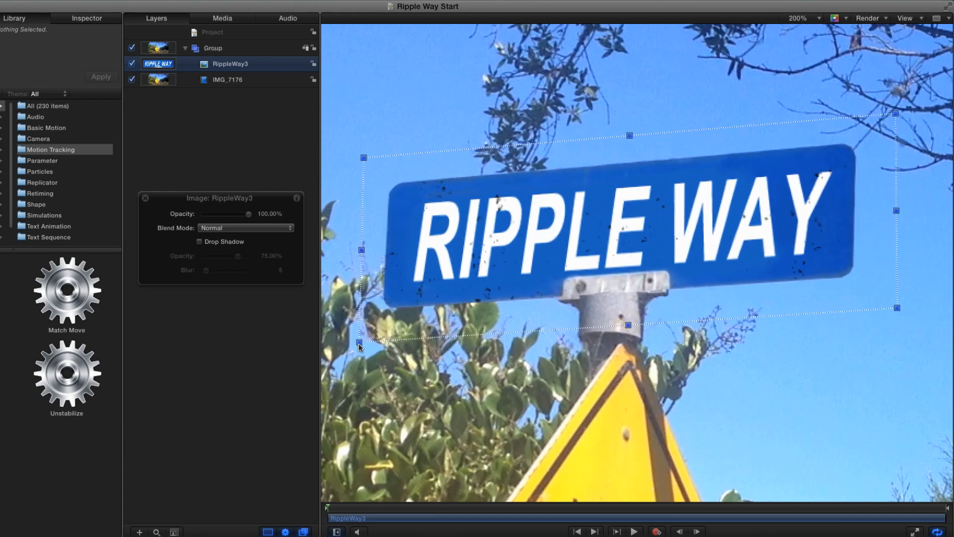
Step: Restore RippleWay3's Match Move behaviour with its corner trackers, canvas back at 100%
{"action": "left_click", "coordinate": [797, 18]}
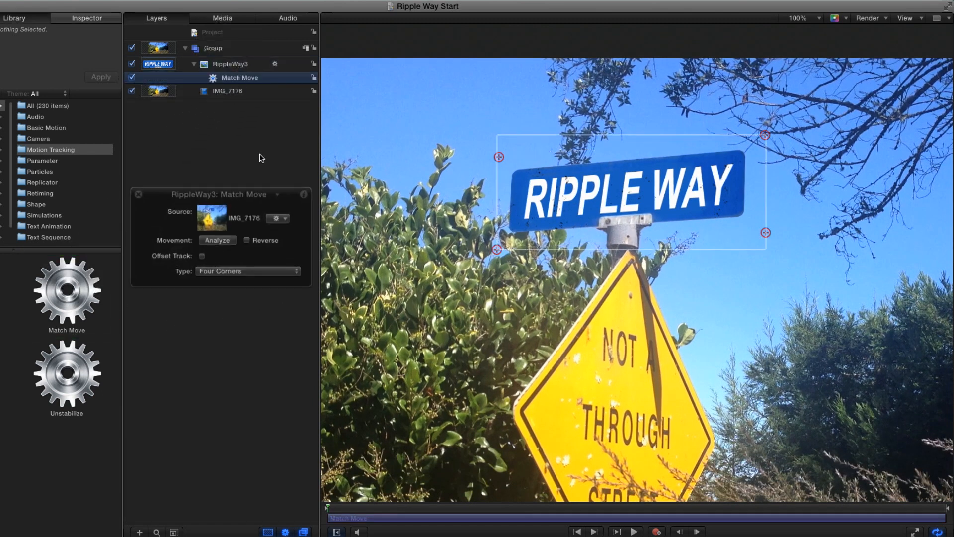
{"action": "left_click_drag", "start_coordinate": [219, 194], "coordinate": [217, 180]}
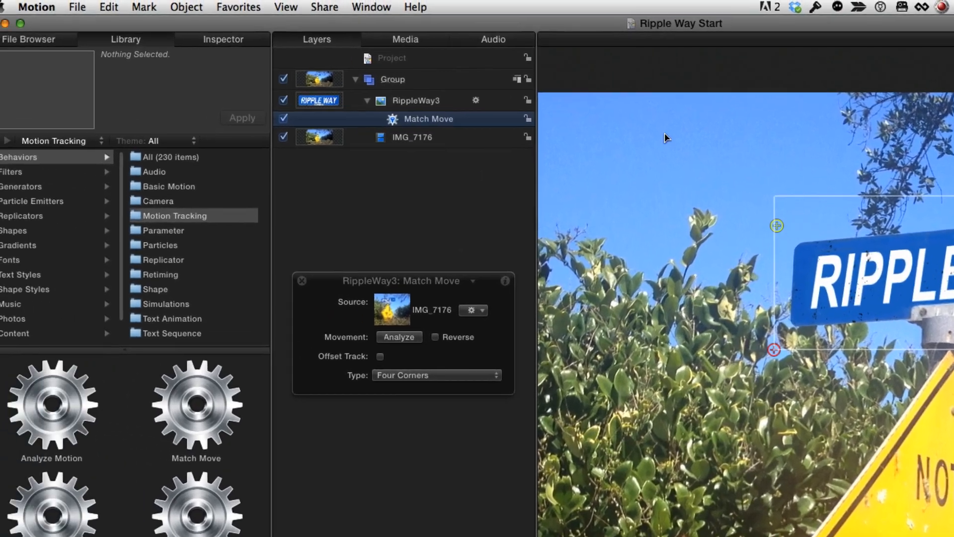
Step: Set Match Move Transform to Mimic Source and move the trackers onto the sign corners
{"action": "left_click", "coordinate": [222, 39]}
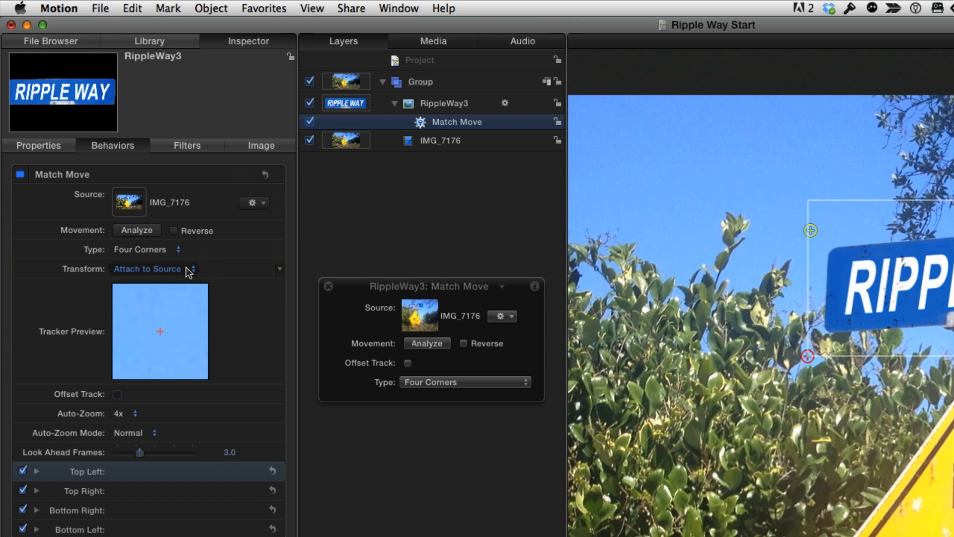
{"action": "left_click", "coordinate": [152, 268]}
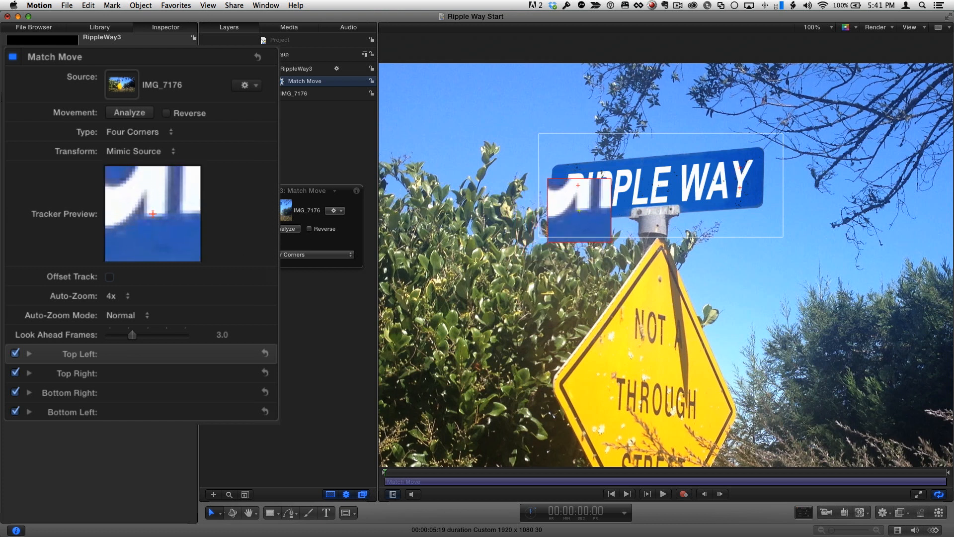
{"action": "left_click", "coordinate": [129, 113]}
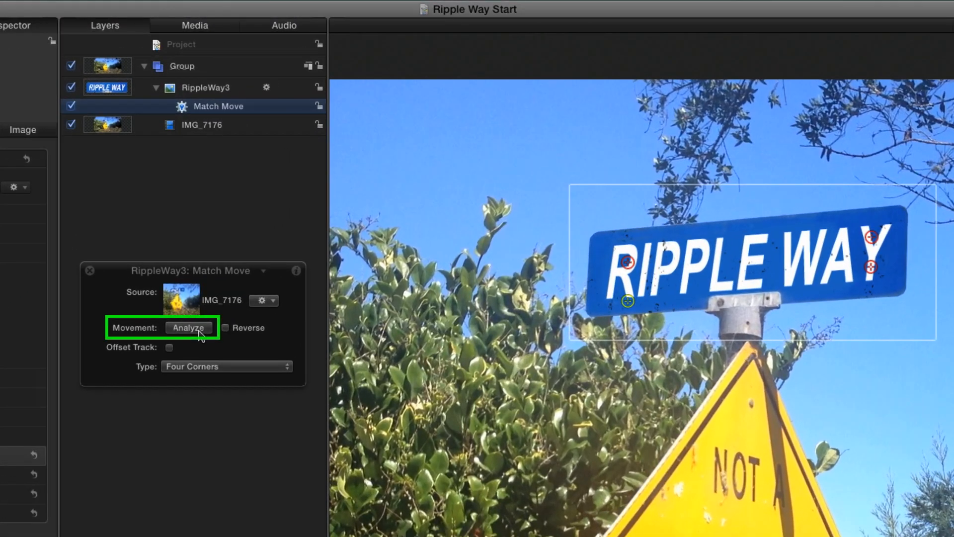
Step: Run Analyze on the four-corner track through the clip
{"action": "left_click", "coordinate": [189, 327]}
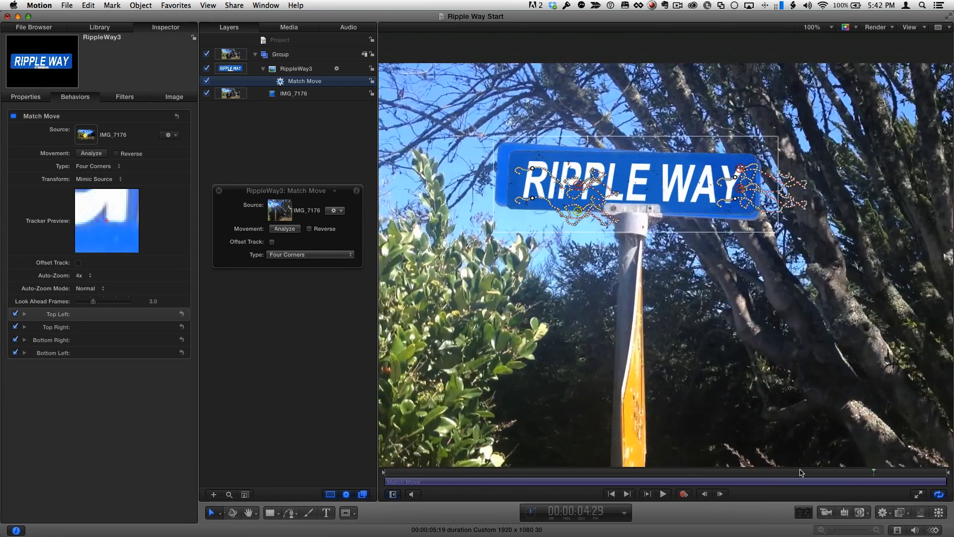
Step: Check the Four Corner keyframes, then deselect and scrub to review the tracked sign
{"action": "left_click", "coordinate": [612, 494]}
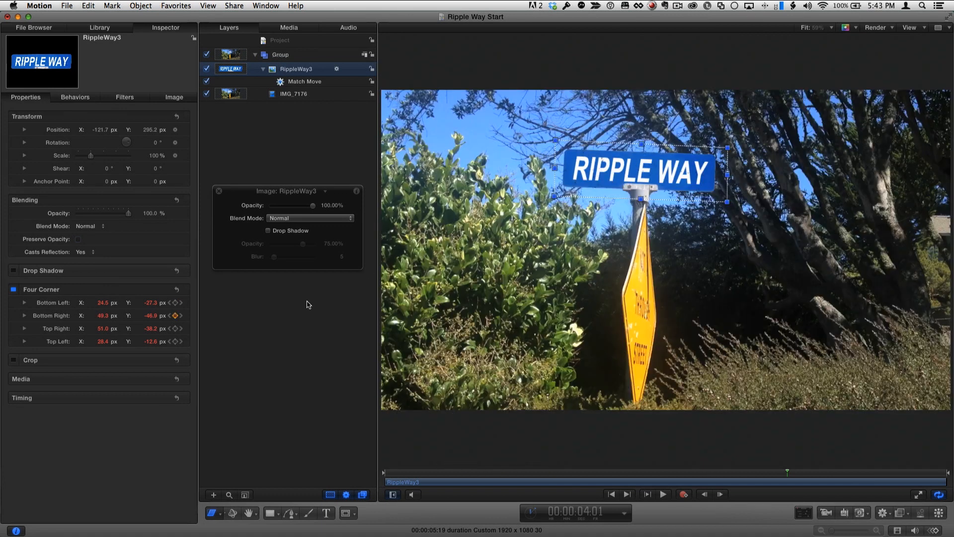
{"action": "left_click", "coordinate": [307, 304]}
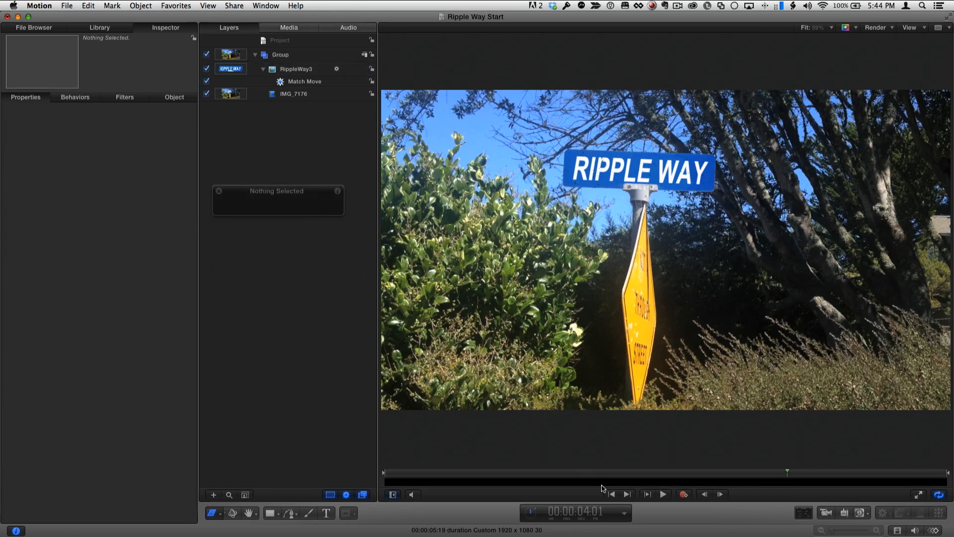